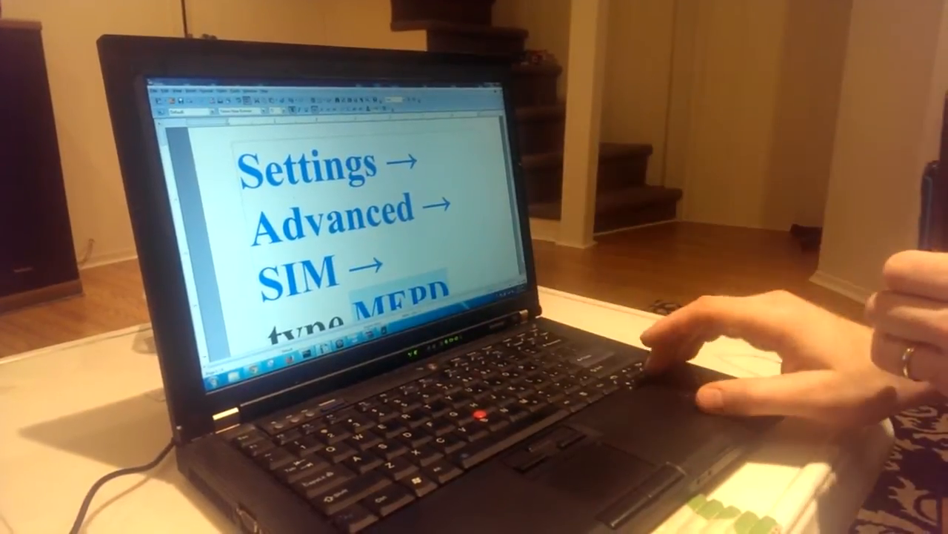
Select SIM Card from the Options search results to show its settings
{"action": "scroll", "scroll_direction": "down", "scroll_amount": 3}
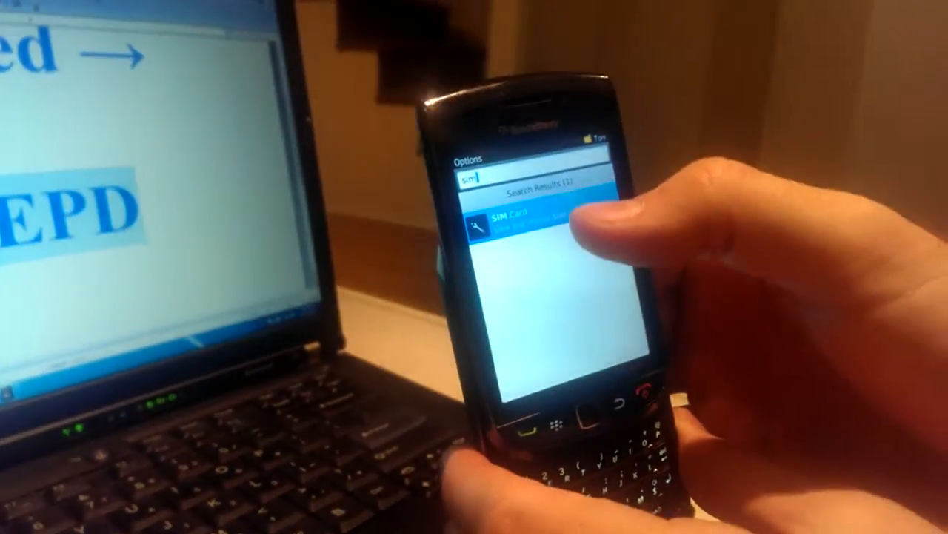
{"action": "left_click", "coordinate": [519, 223]}
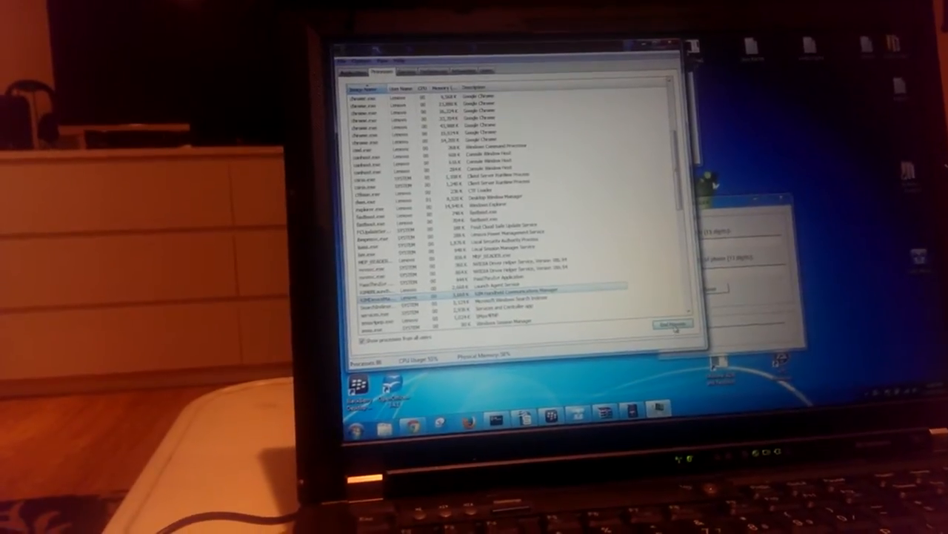
End the selected BlackBerry process and confirm it in the warning dialog
{"action": "left_click", "coordinate": [664, 323]}
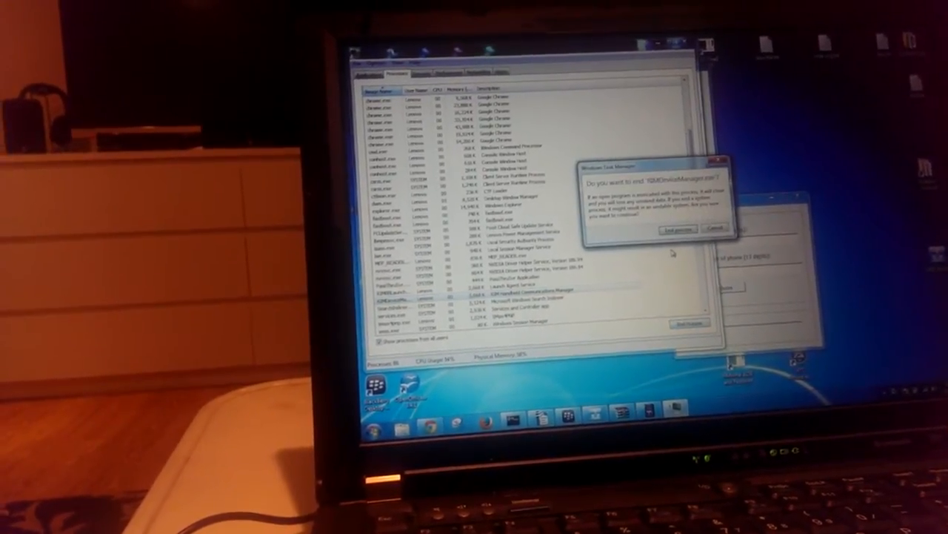
{"action": "left_click", "coordinate": [675, 228]}
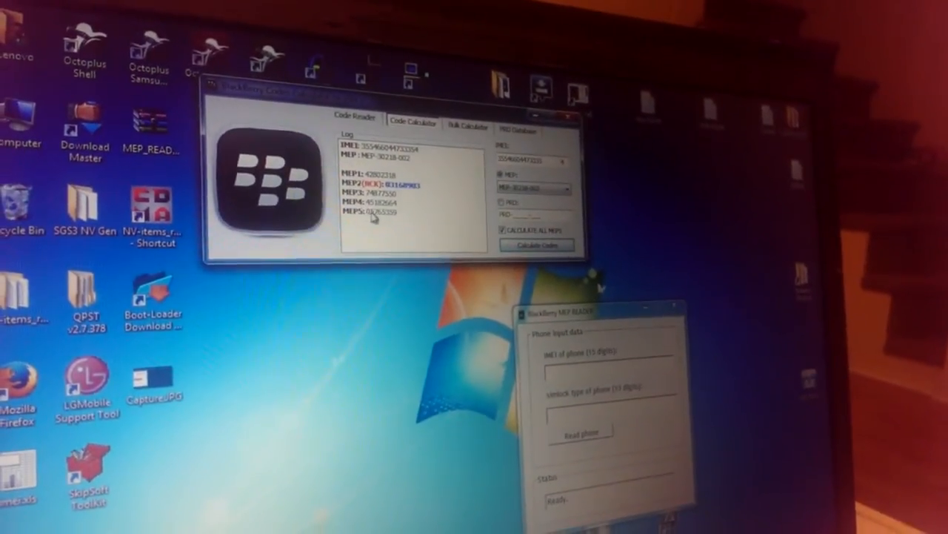
Calculate the MEP1–MEP5 unlock codes for the read IMEI and note MEP2
{"action": "left_click", "coordinate": [393, 180]}
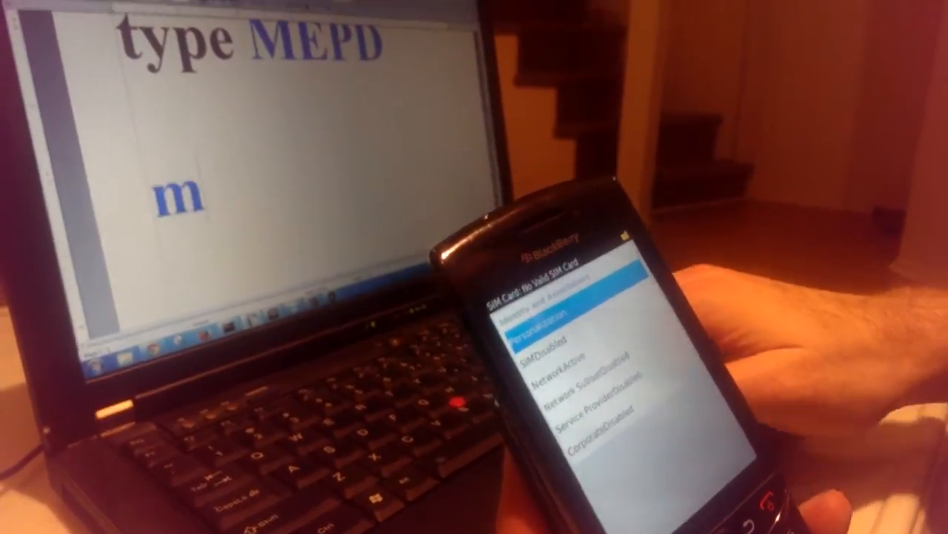
Enter 'ep' of the MEPD sequence on the SIM Card screen to reveal the lock list
{"action": "type", "text": "ep"}
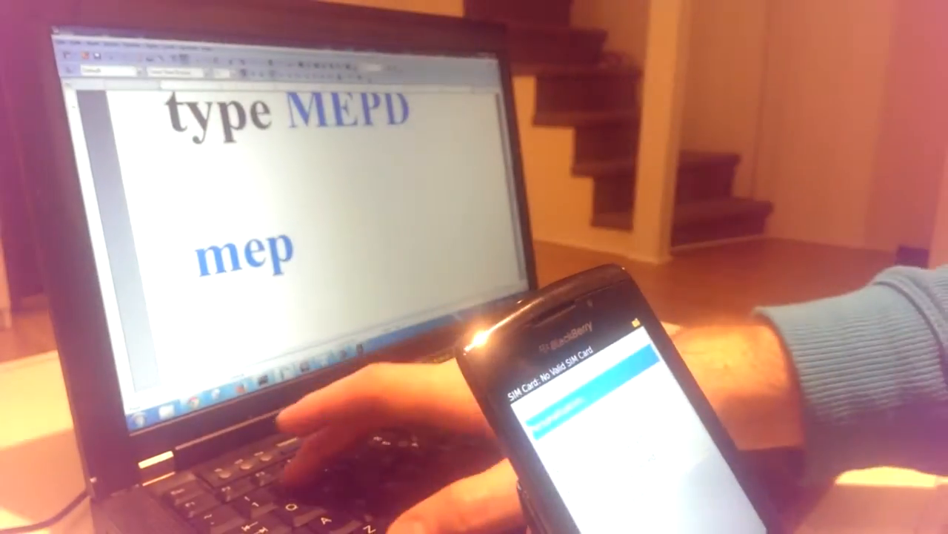